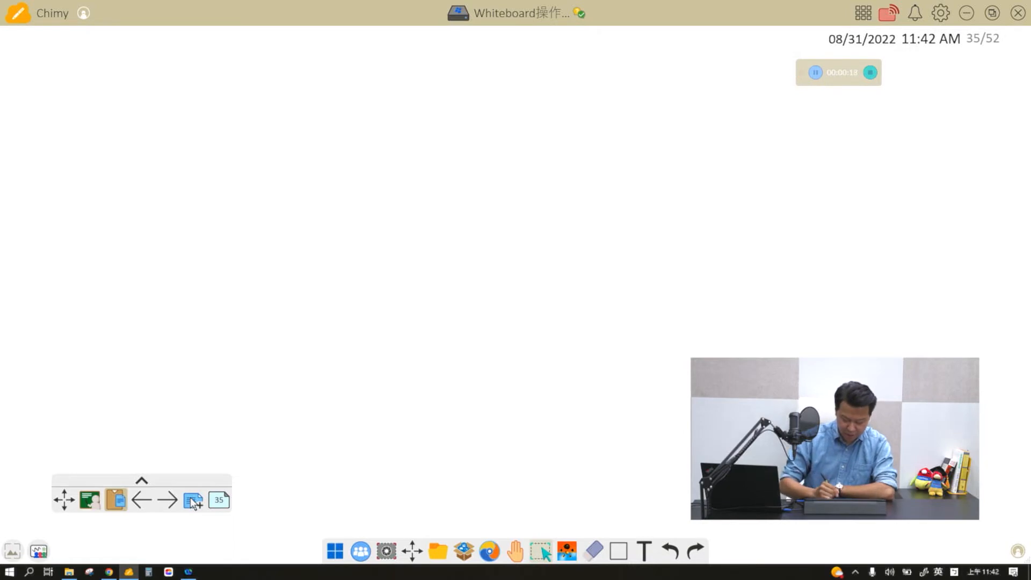
- Choose the Marker pen from the pen panel and draw green strokes on page 35
click(565, 550)
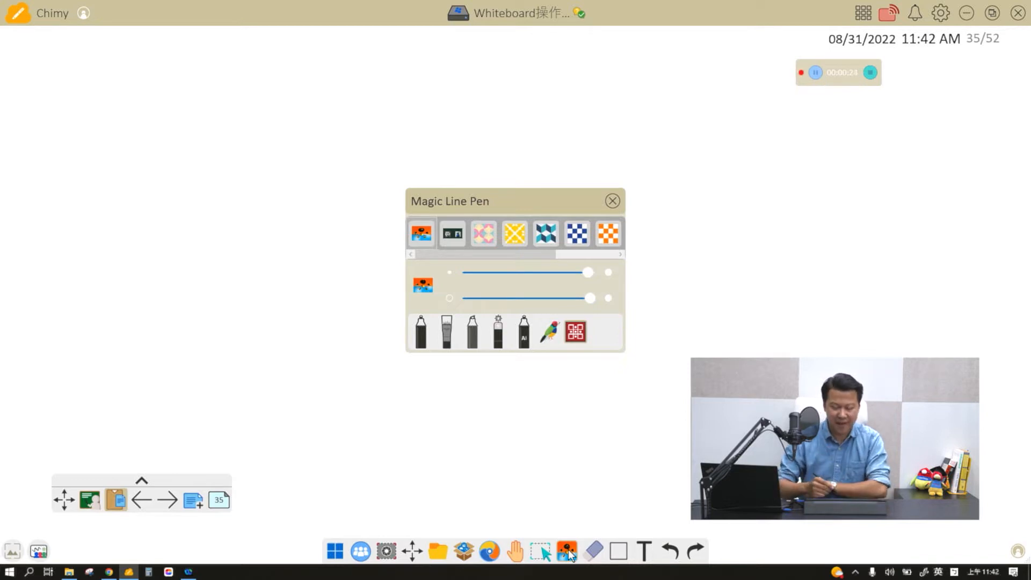
click(611, 200)
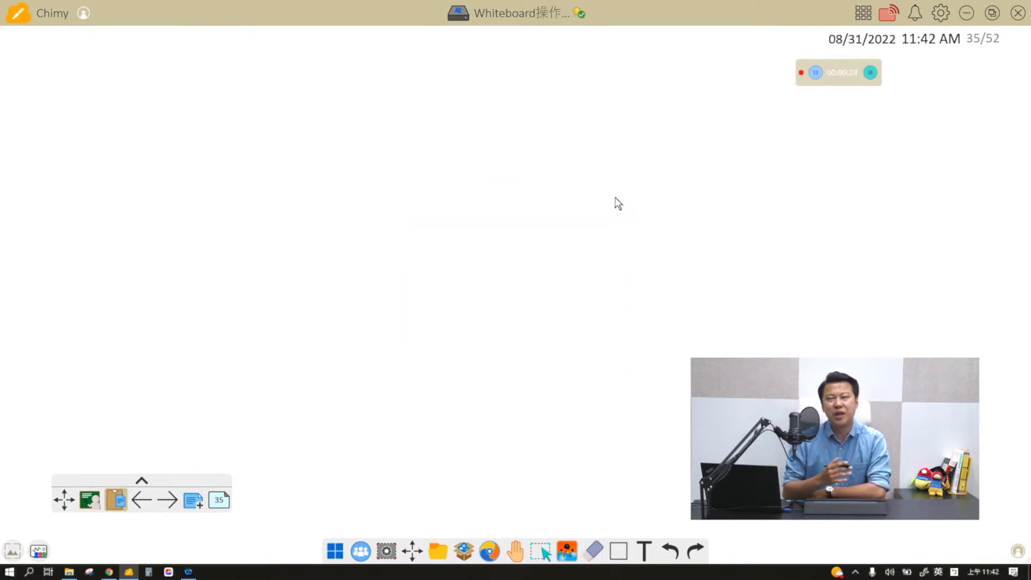
click(565, 551)
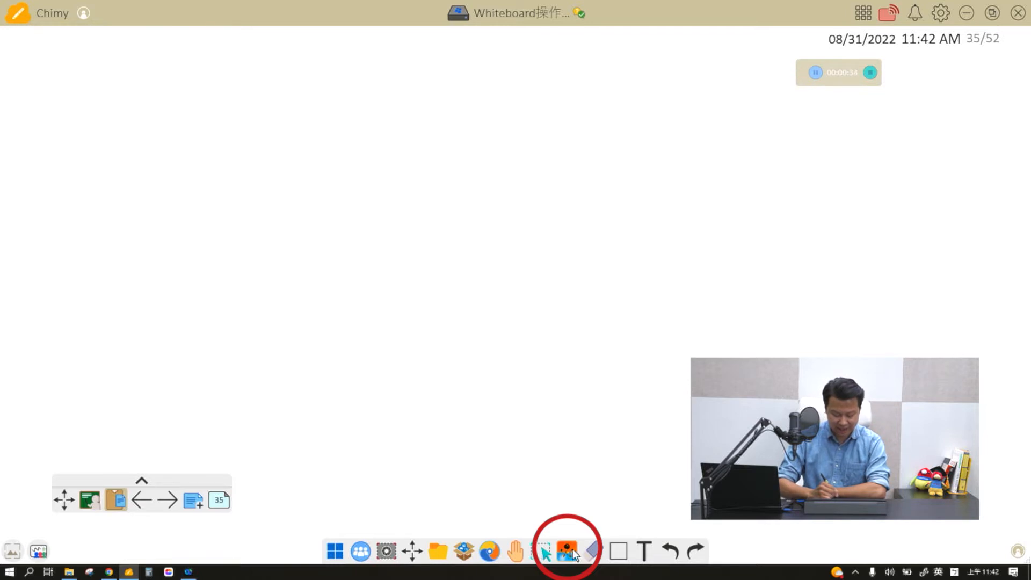
click(566, 550)
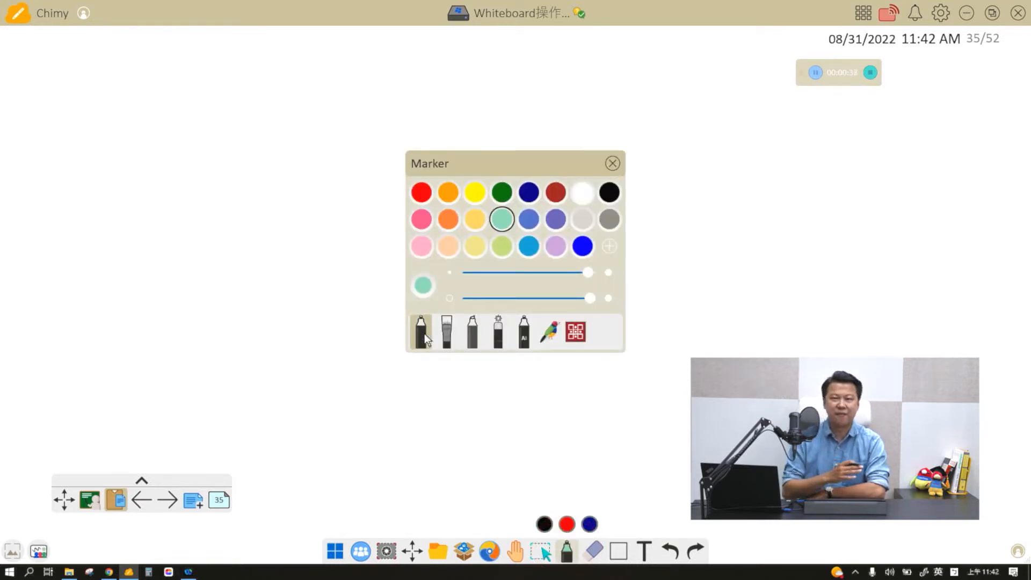
click(612, 163)
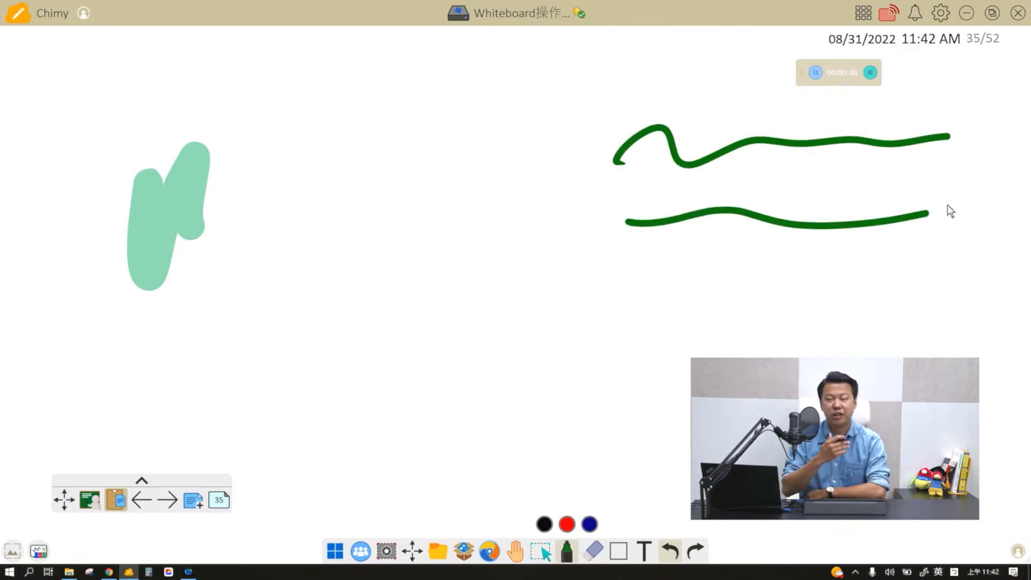
drag(315, 98, 342, 224)
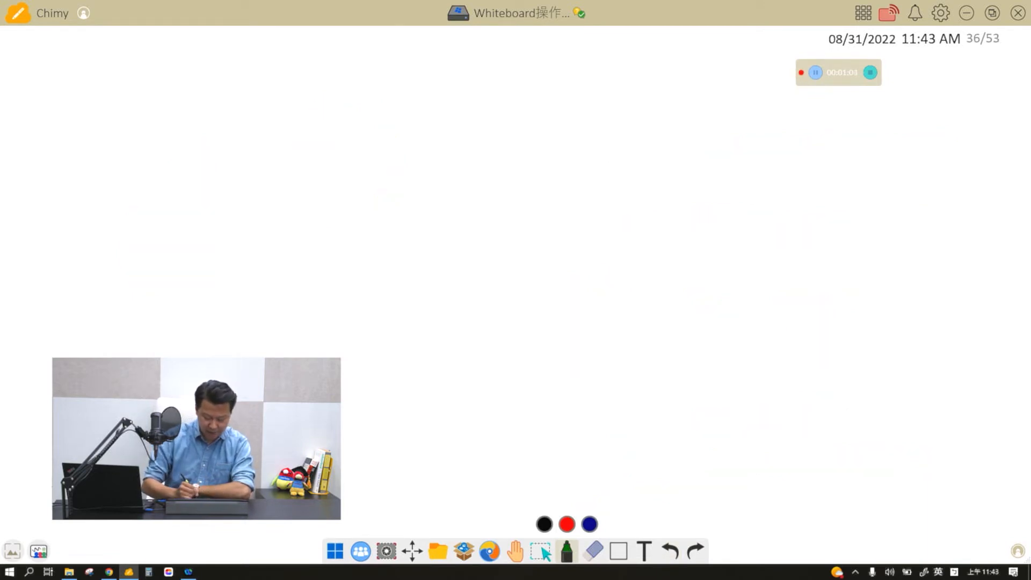
- Draw a thin green brush squiggle, thicken the brush width, draw again, and add page 37
click(565, 550)
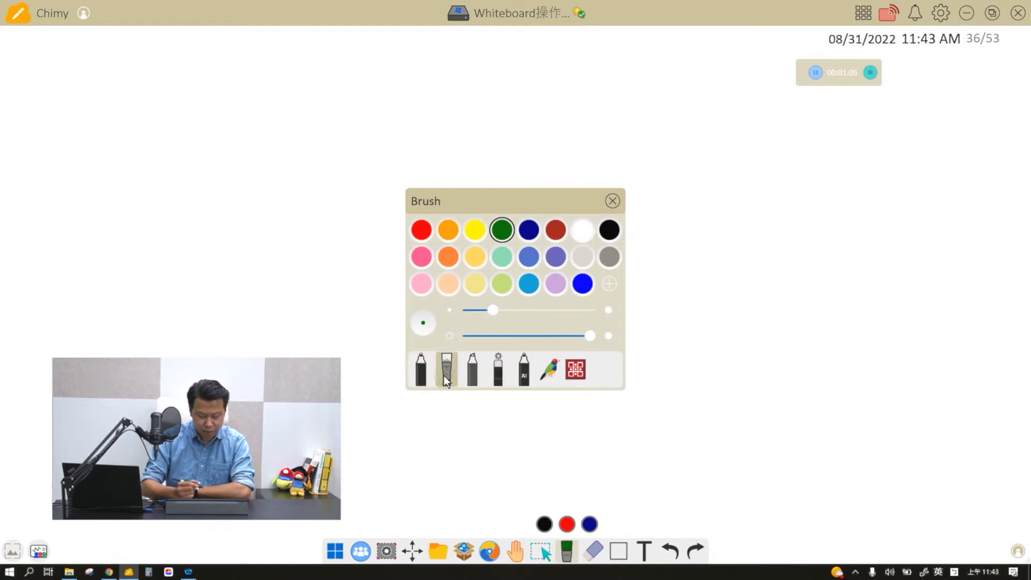
click(611, 201)
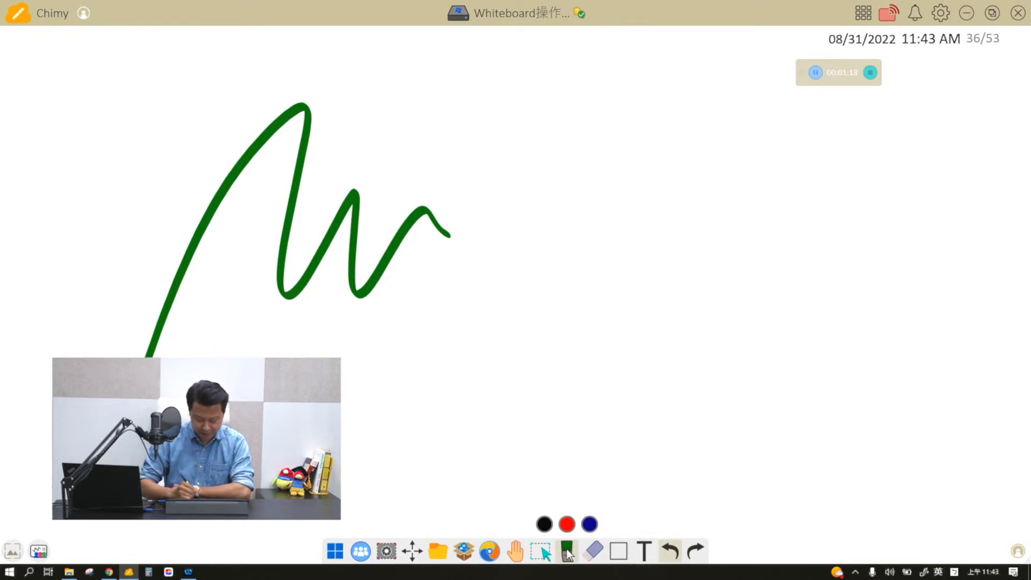
click(565, 551)
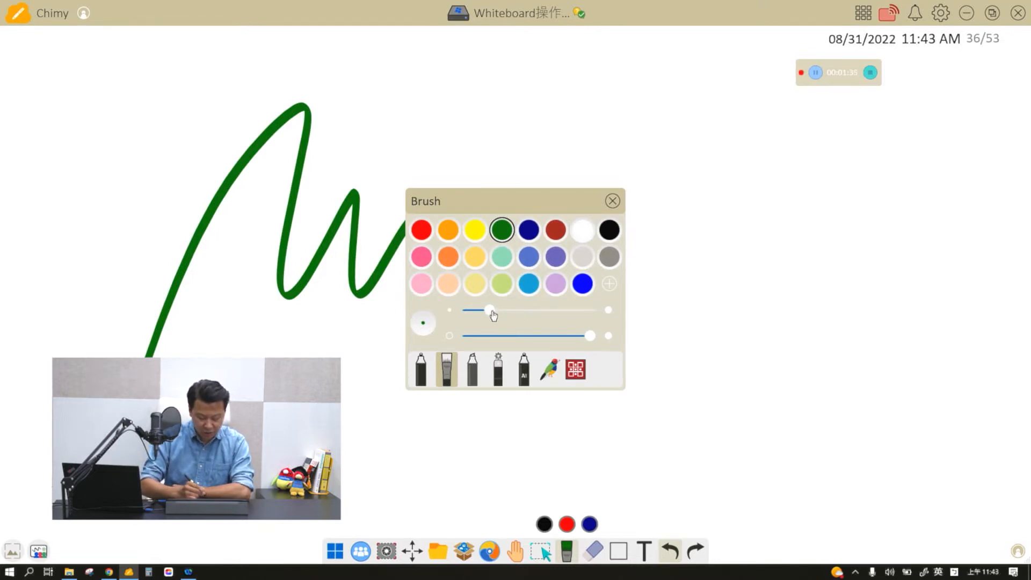
click(611, 200)
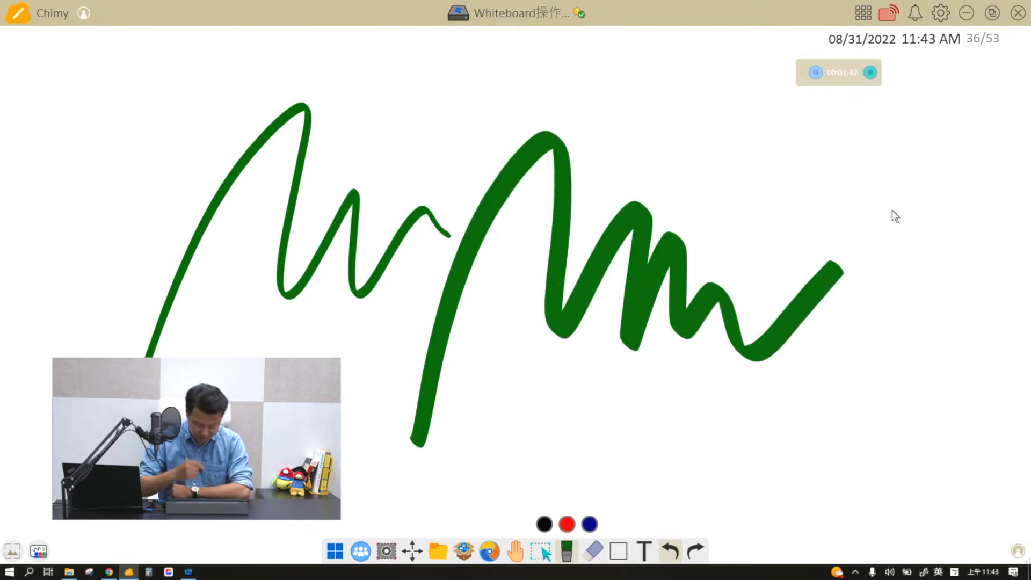
click(564, 551)
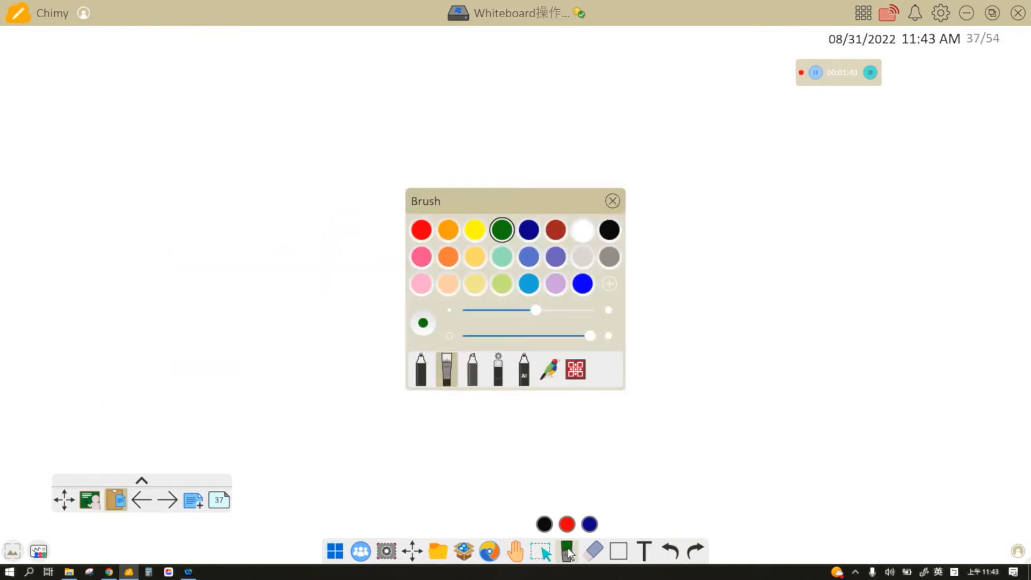
- Switch to the Highlighter and go to the 'On this day' excerpt page to mark phrases in yellow
click(473, 368)
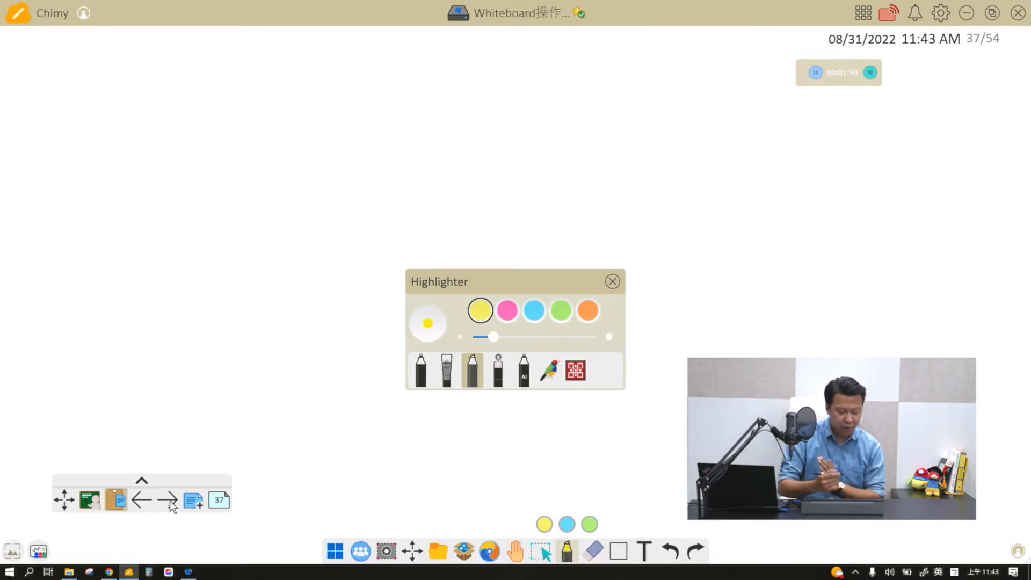
click(166, 501)
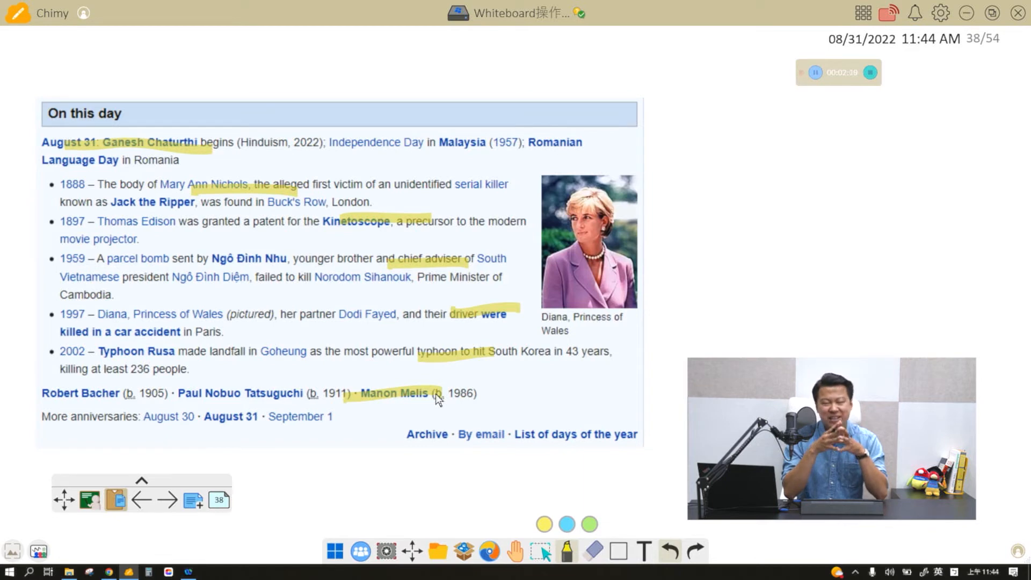
- Clear the yellow highlights from page 38 and bring up the pen choices for the Laser Pen
click(566, 550)
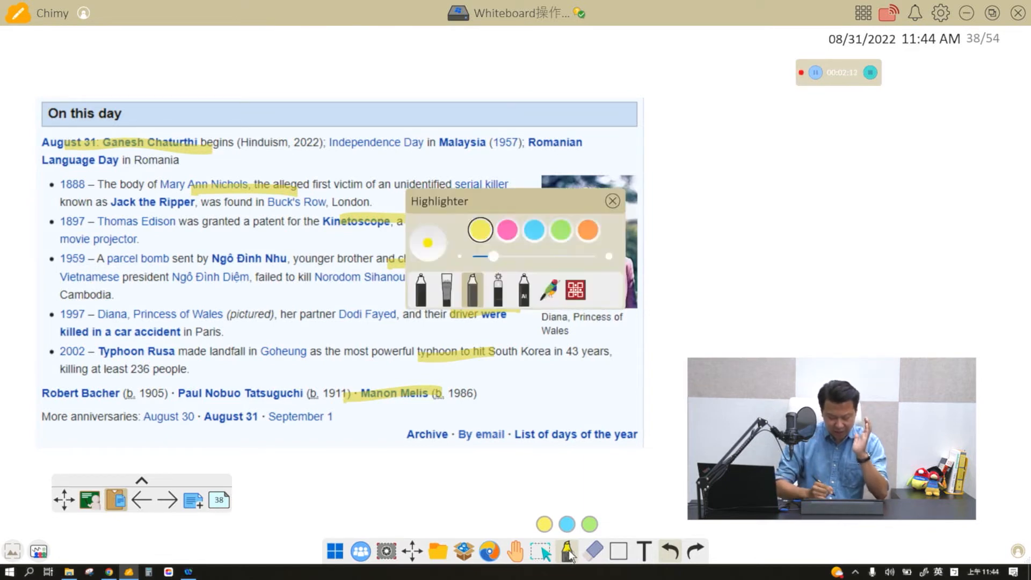
click(591, 550)
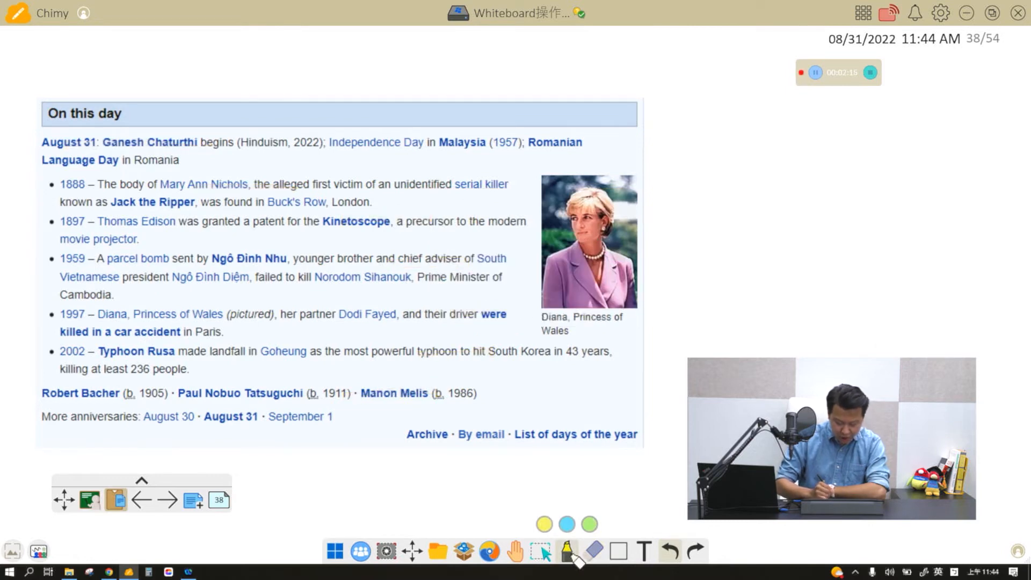
click(566, 550)
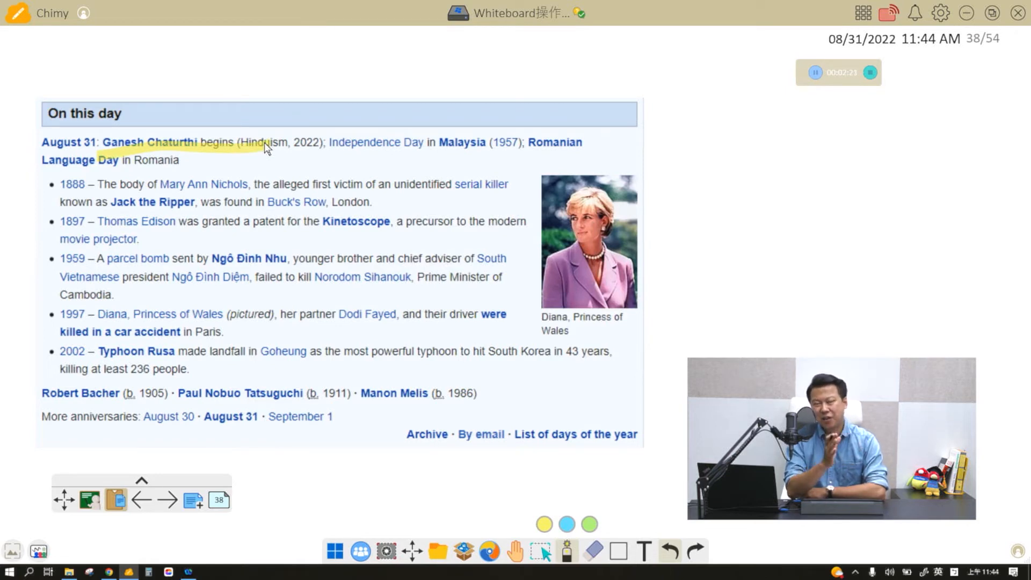
double_click(204, 184)
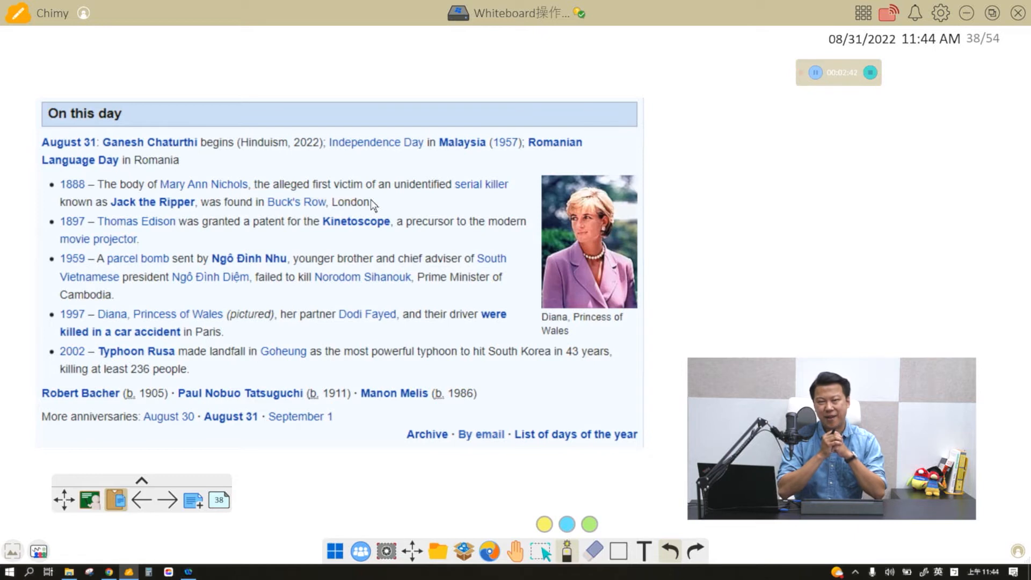
click(565, 550)
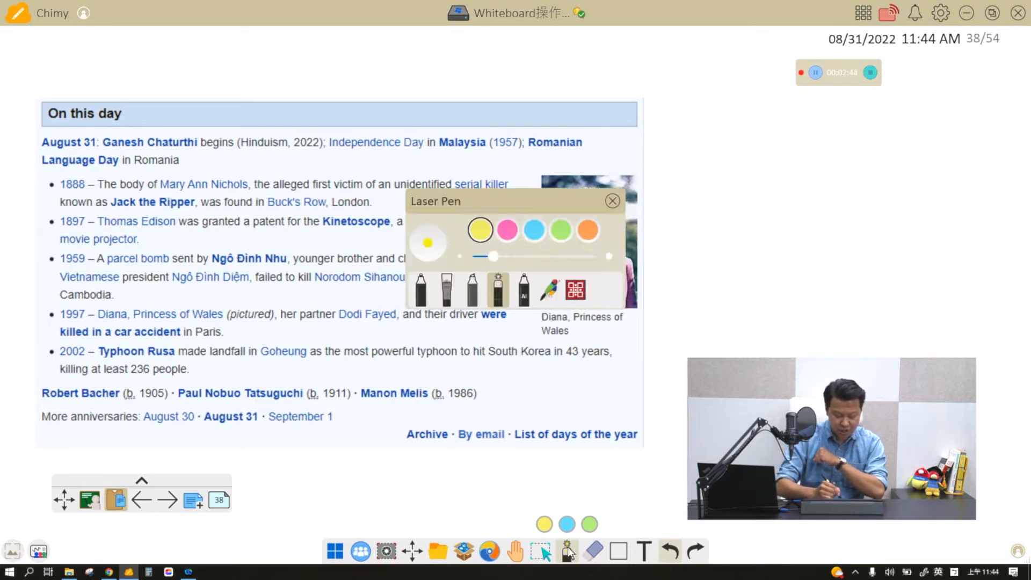
- Replace the Laser Pen with the mint-coloured Marker
click(472, 290)
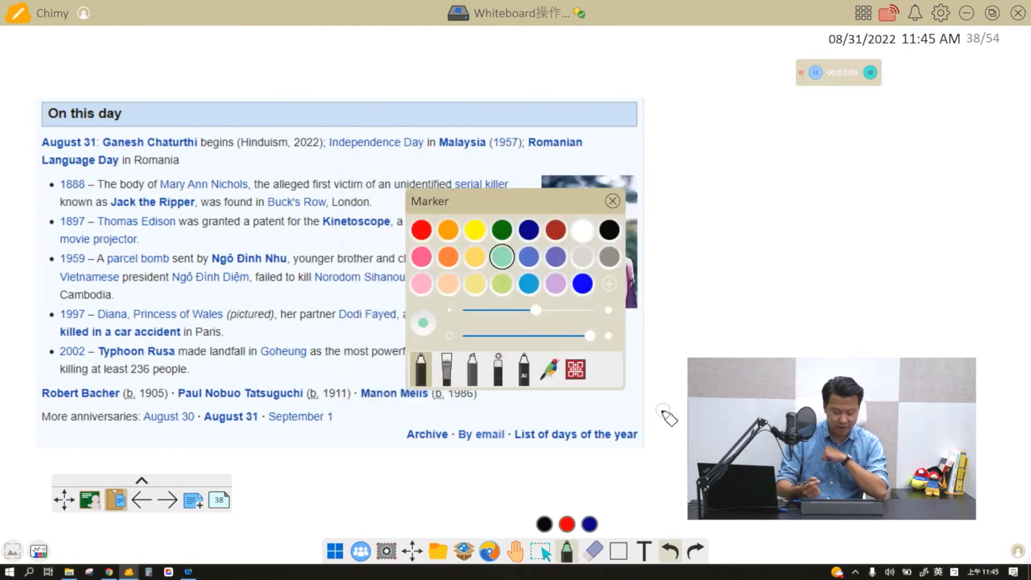
- Make the marker thick and more transparent, then add blank page 39
click(612, 200)
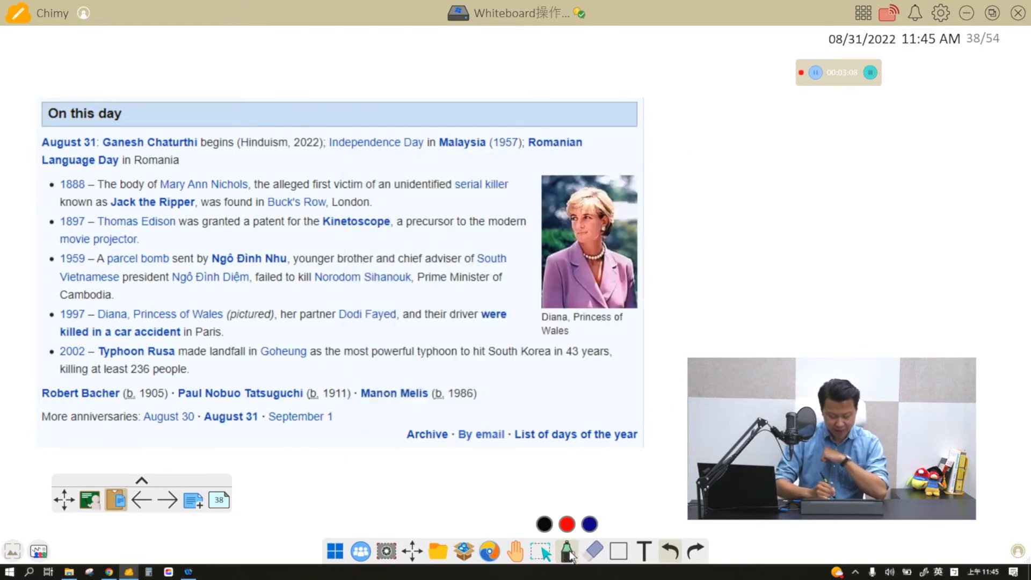
click(565, 550)
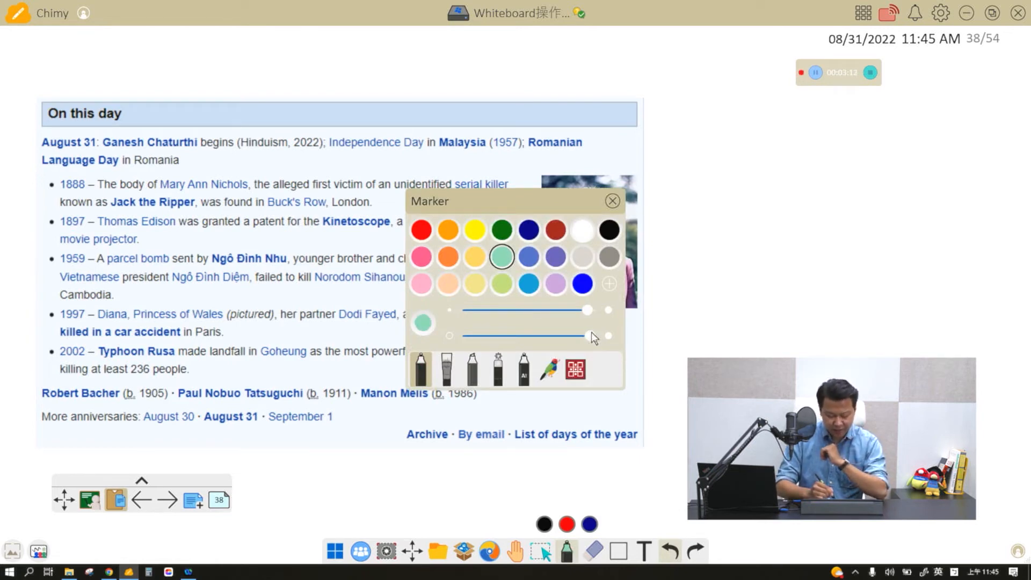
click(612, 200)
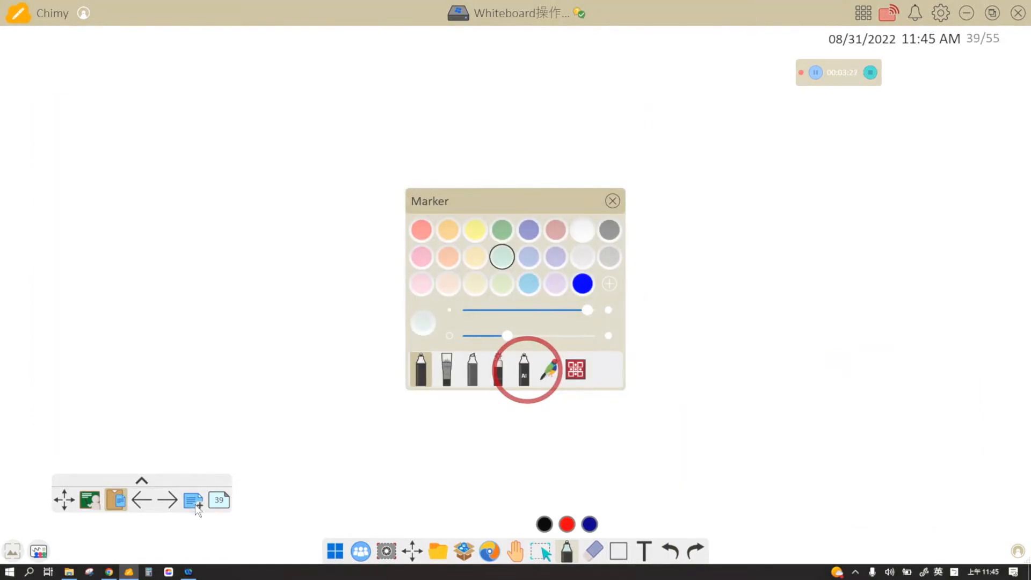
click(524, 368)
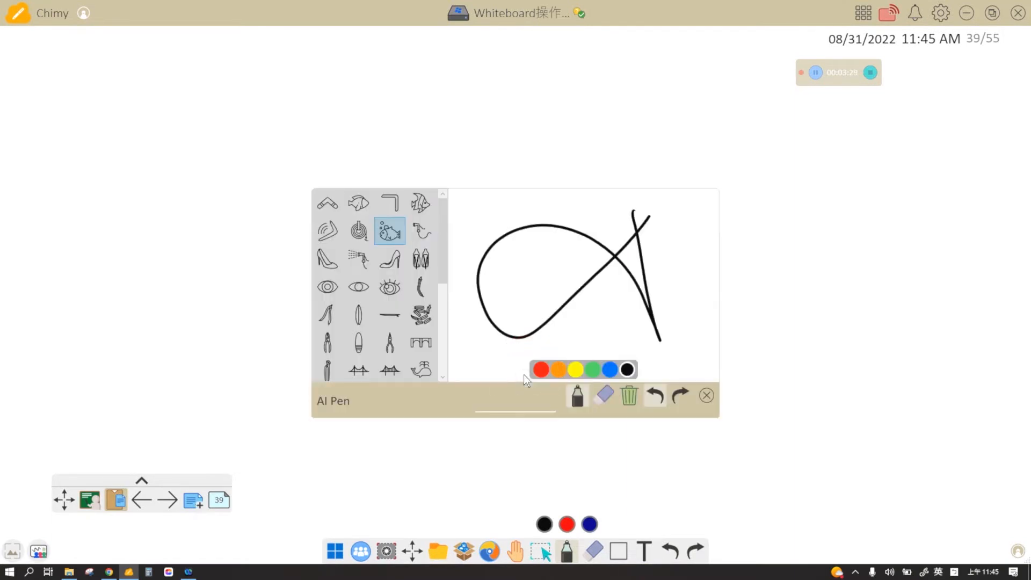
- Insert the striped angelfish and bubble-fish AI Pen clip art, then start a web search for fish images
click(628, 395)
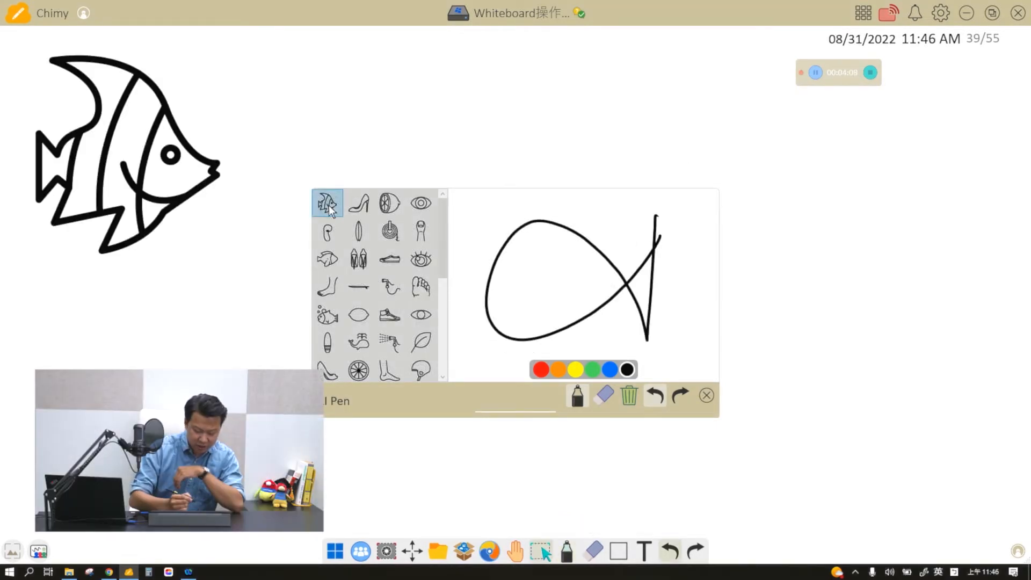
click(327, 314)
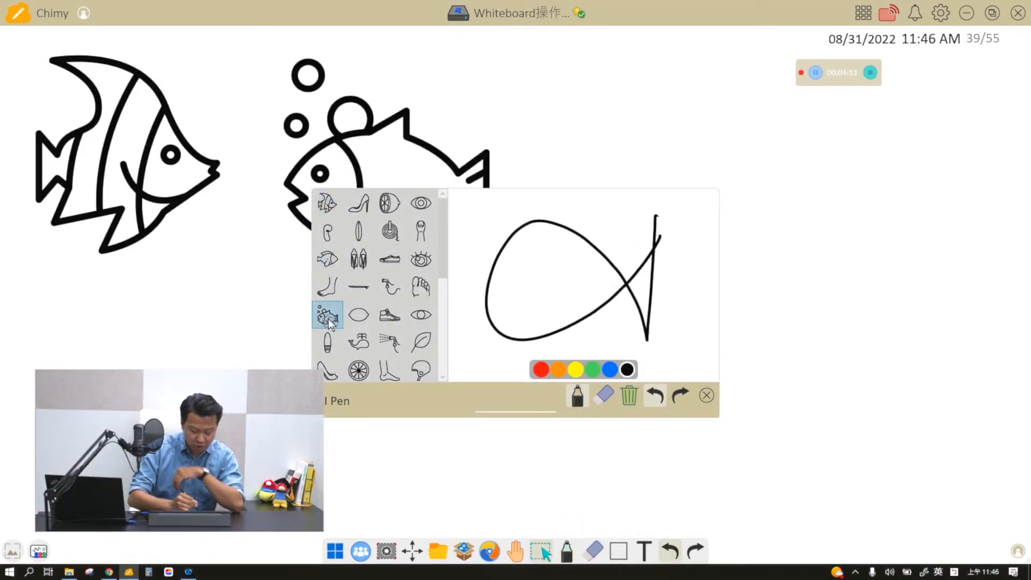
click(327, 258)
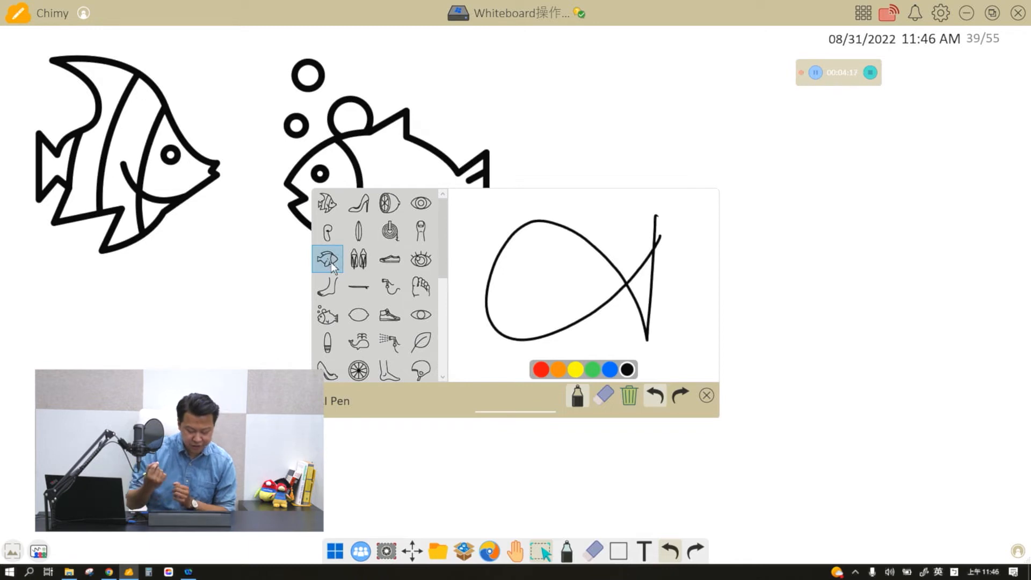
click(327, 314)
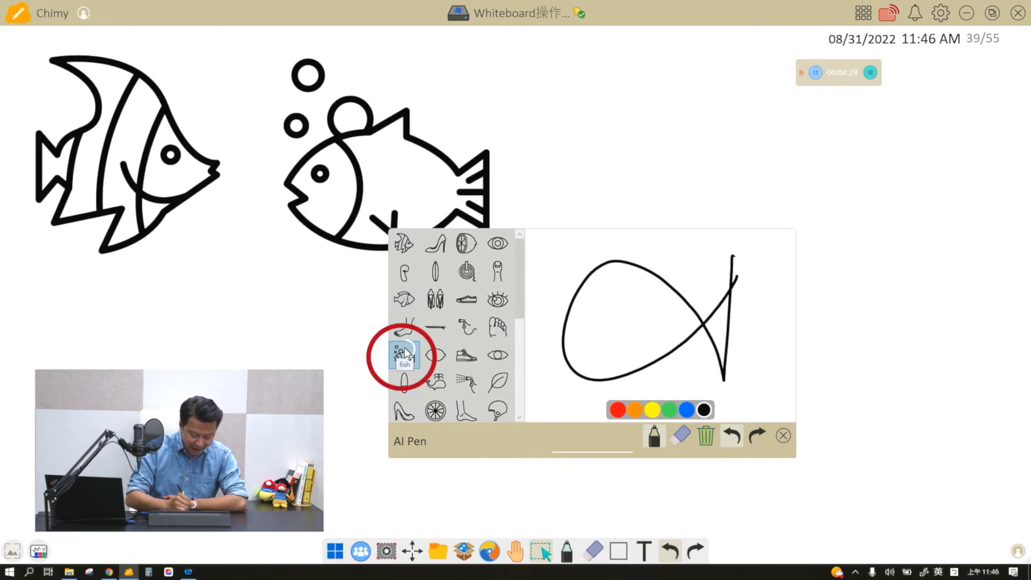
click(404, 355)
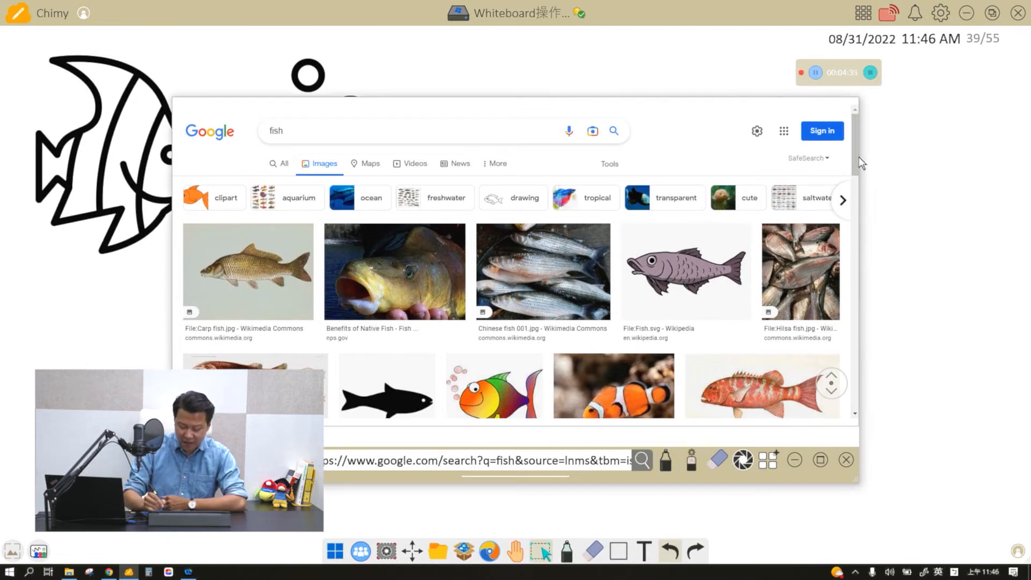
- Insert the red fish illustration from the Google image results beside the clip-art fish
scroll(down, 3)
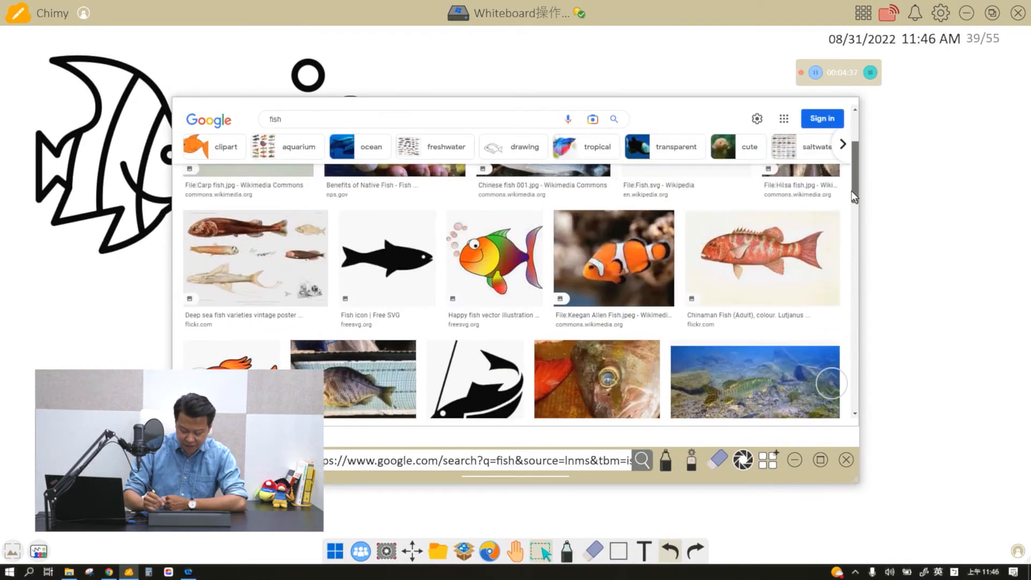
click(591, 120)
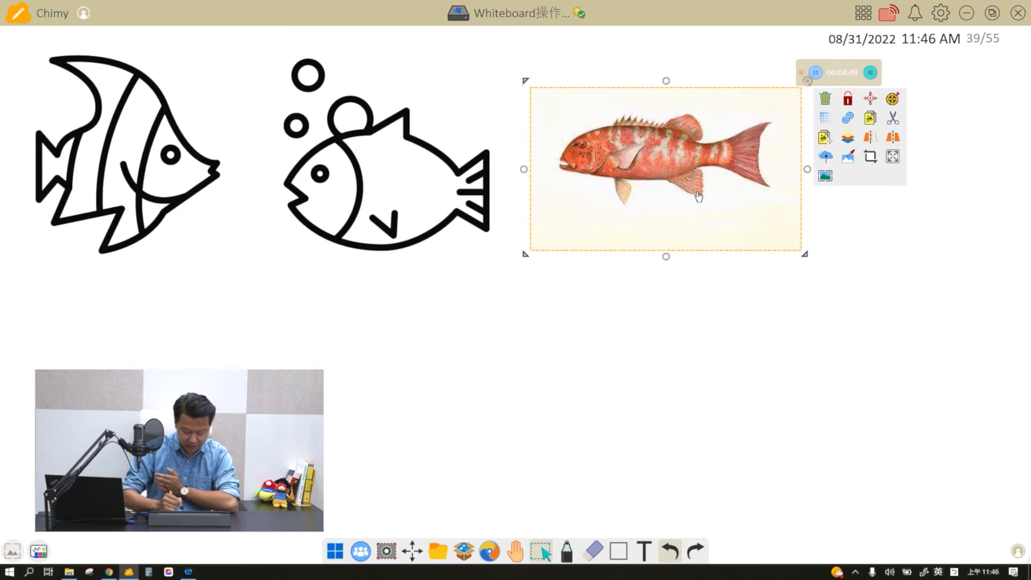
click(565, 551)
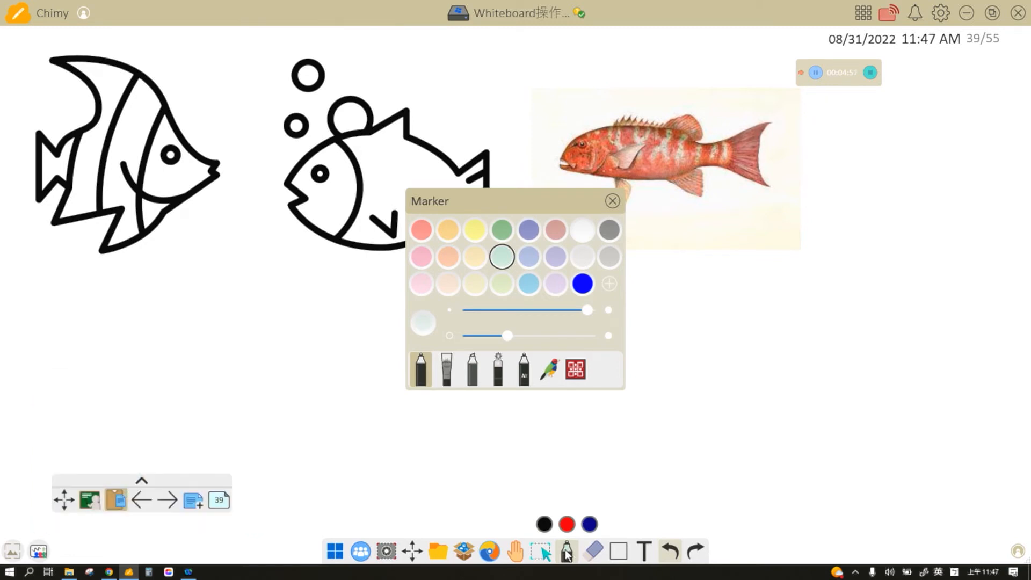
- Draw a diagonal trail of bird stamps with the Shape Pen, then add blank page 40
click(612, 200)
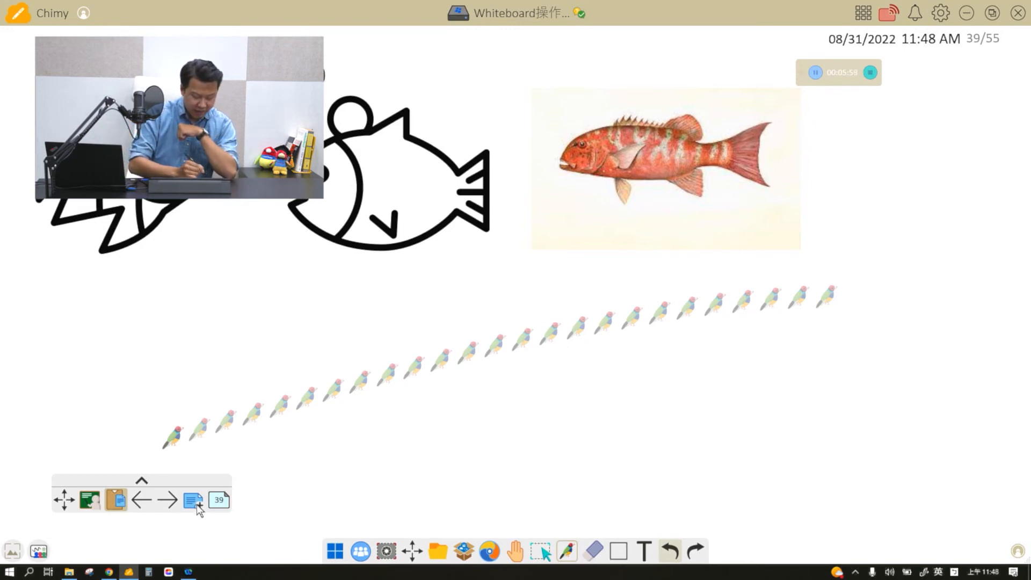
click(567, 551)
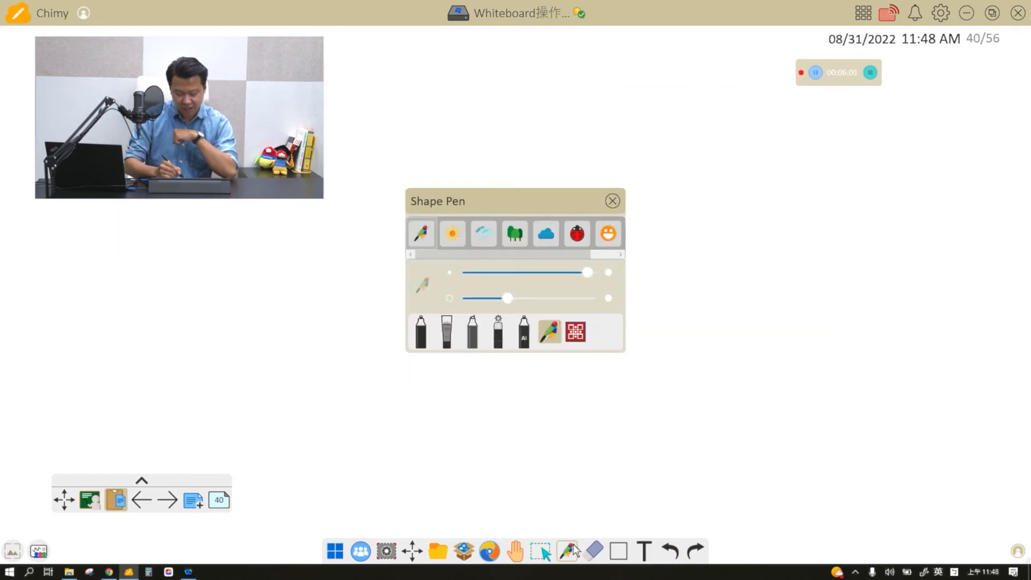
- Paint a photo-pattern Magic Line Pen stroke on page 40 and adjust its transparency
click(574, 332)
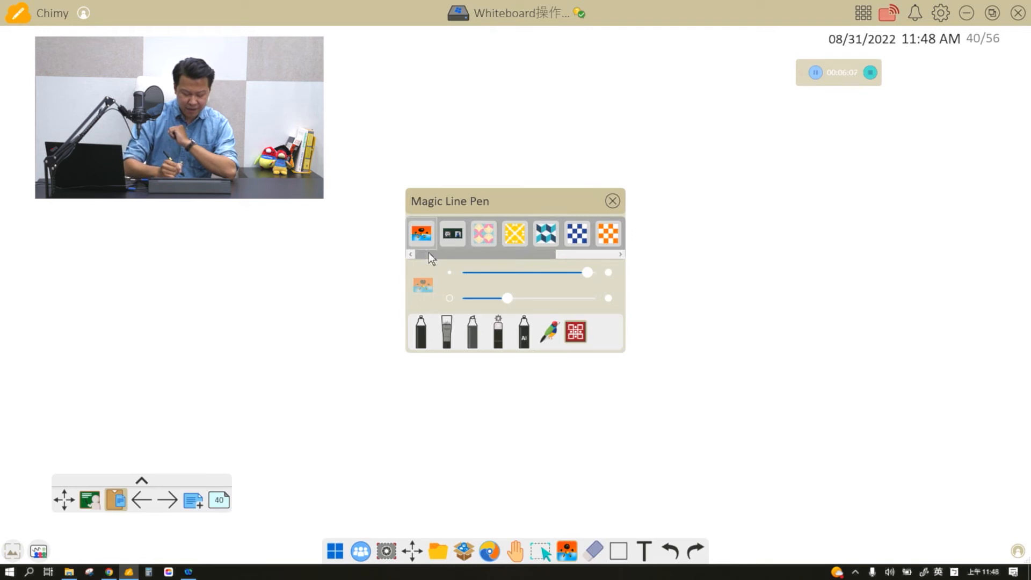
click(611, 201)
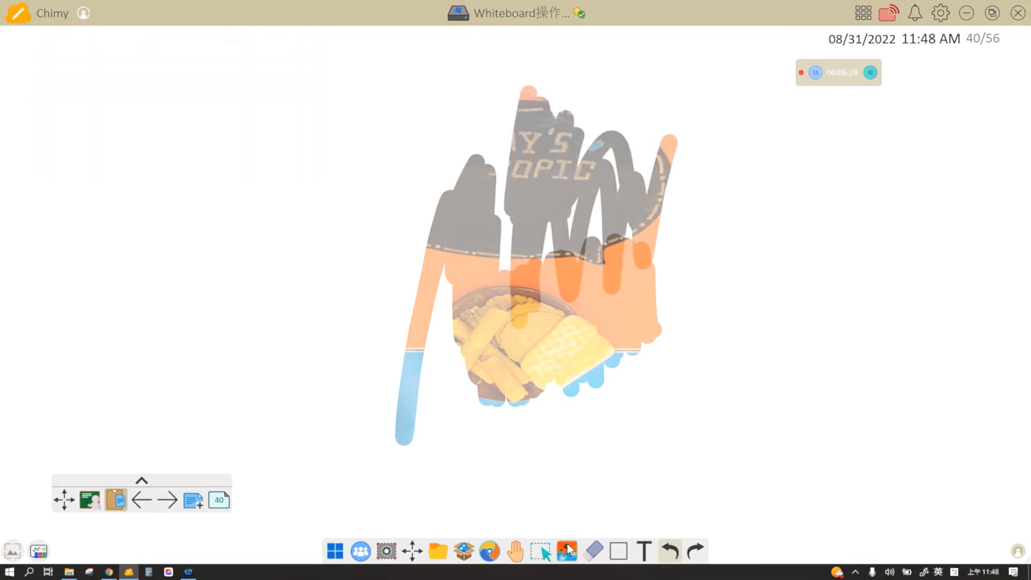
click(566, 551)
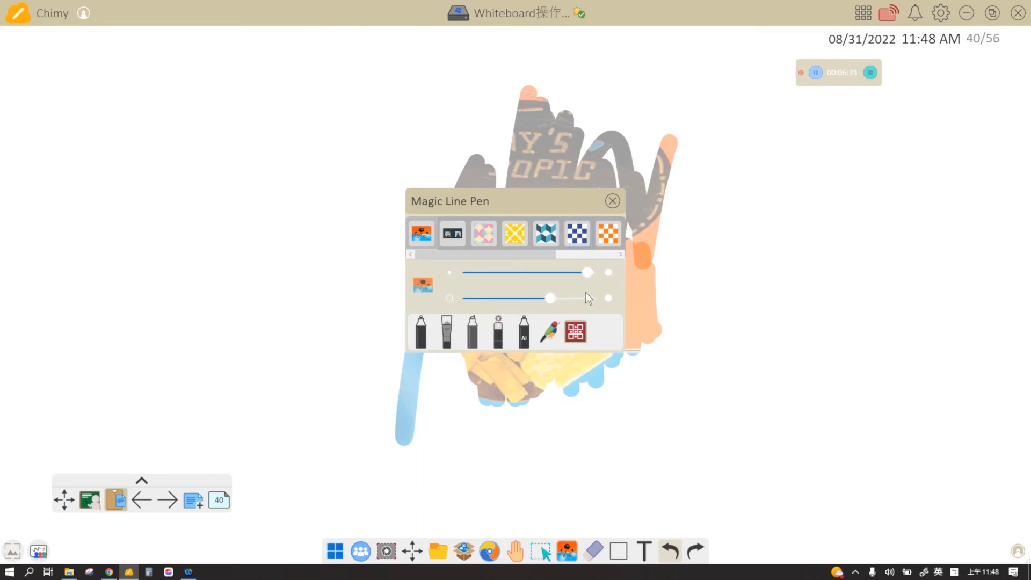
click(611, 200)
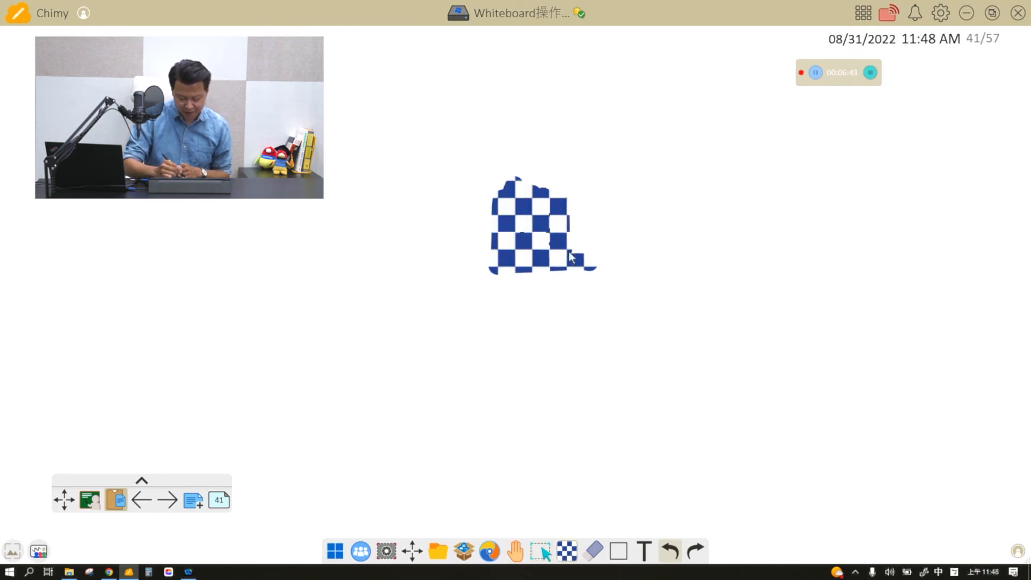
- Draw more blue checkerboard with the Magic Line Pen, then clear the page via the eraser
click(565, 550)
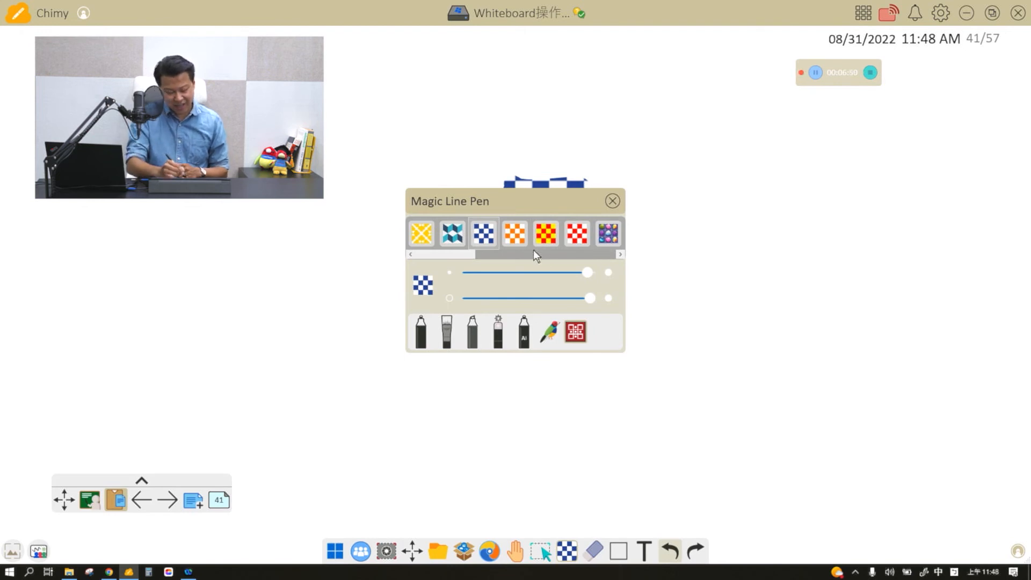
click(611, 200)
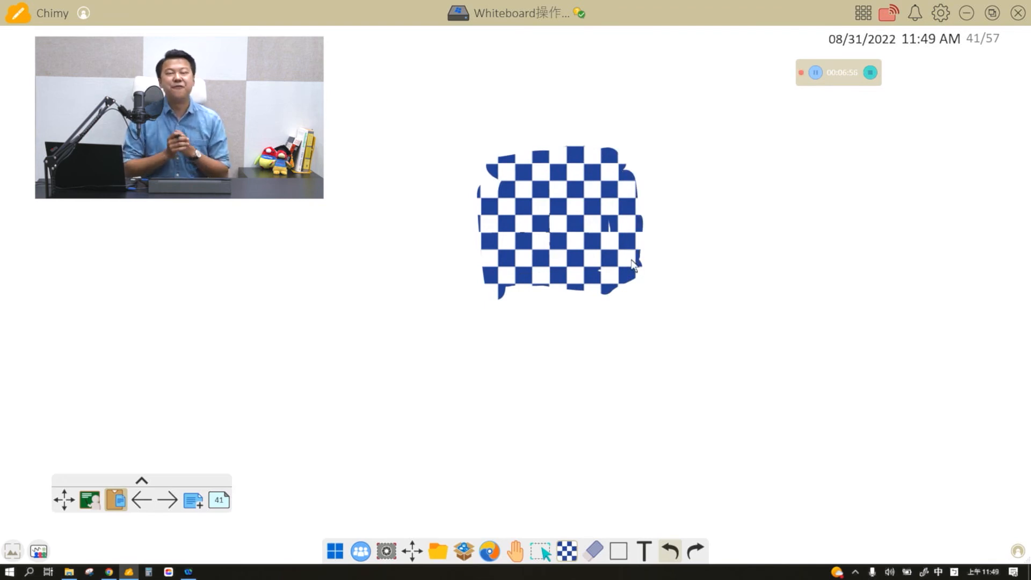
click(591, 550)
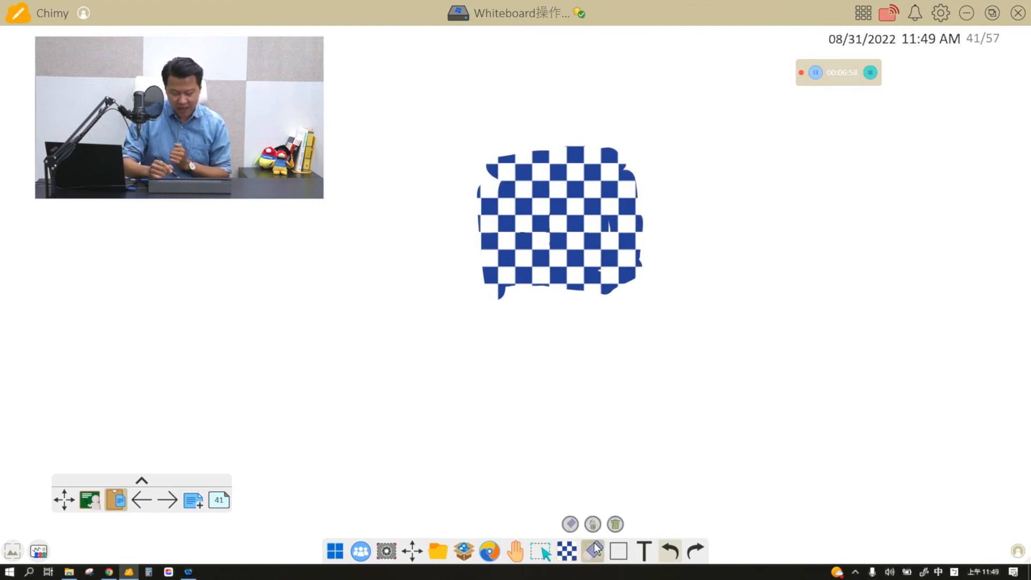
click(590, 550)
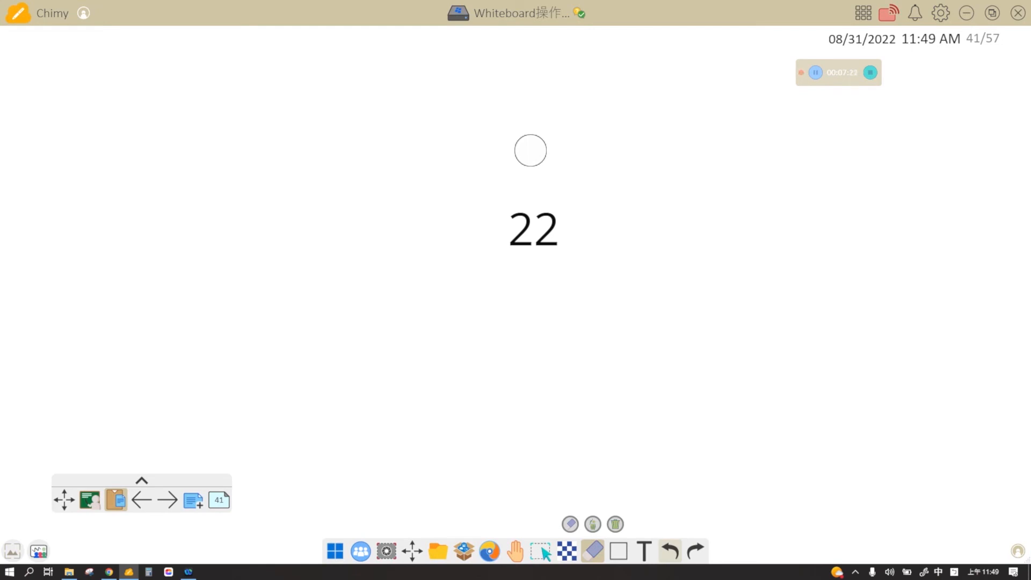
click(109, 572)
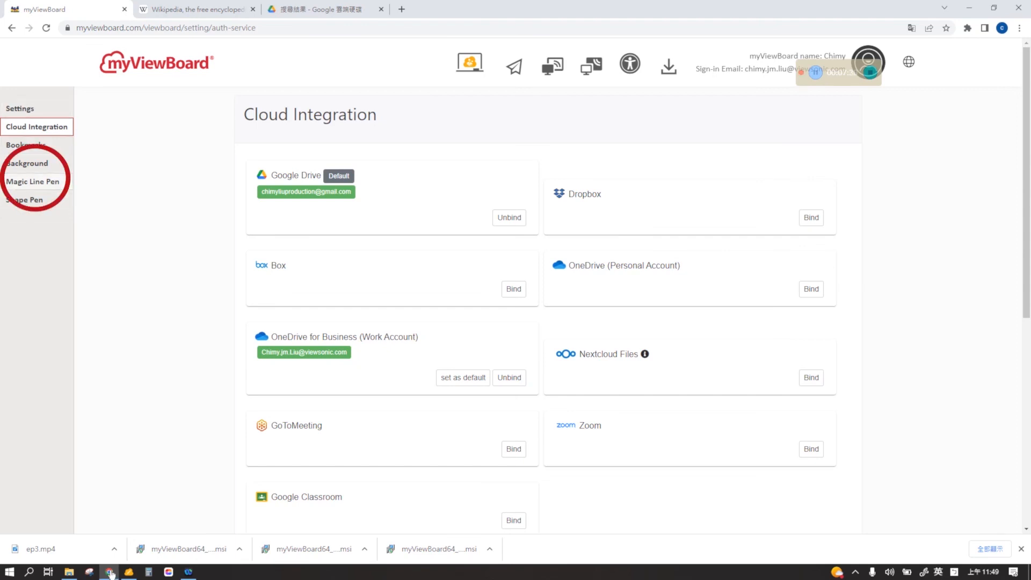
mouse_move(24, 200)
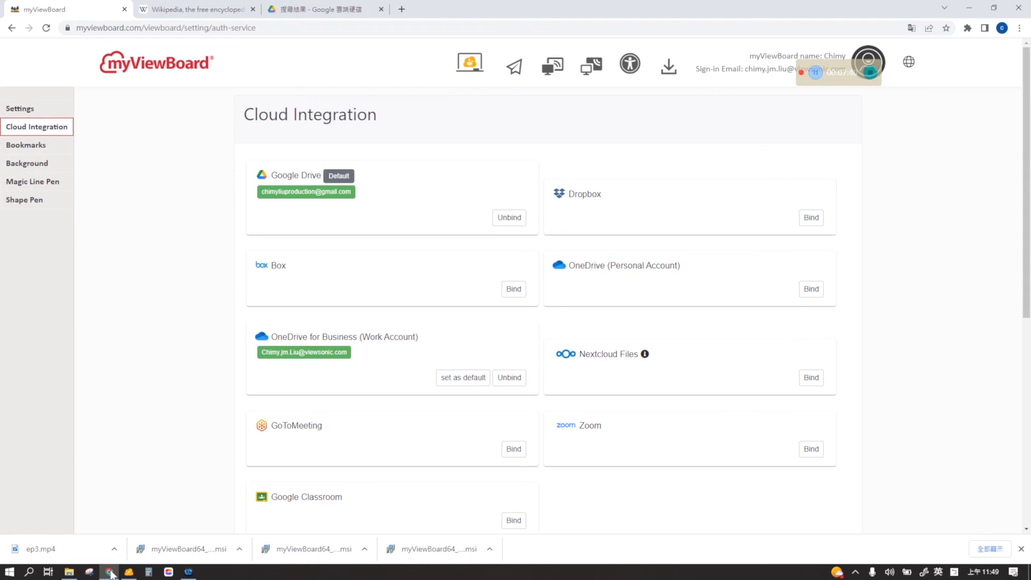
click(129, 571)
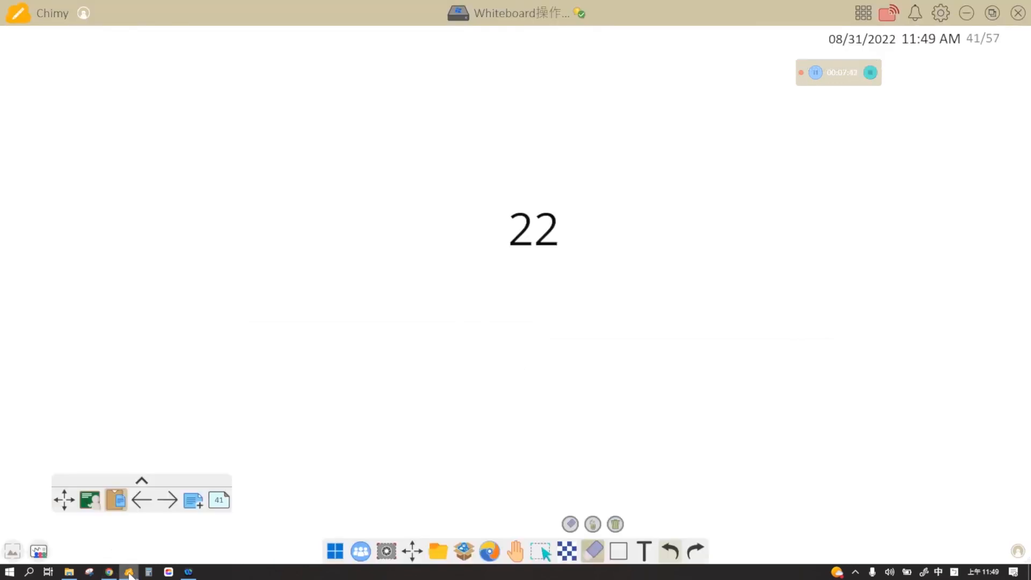